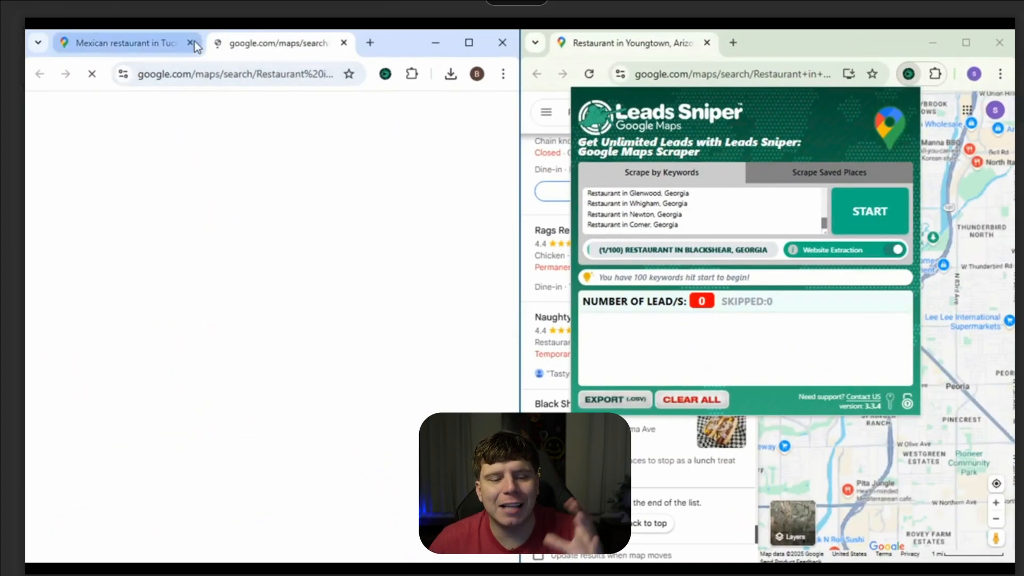
Close the leftover Tucson search and bring up Leads Sniper in the second window
left_click(193, 43)
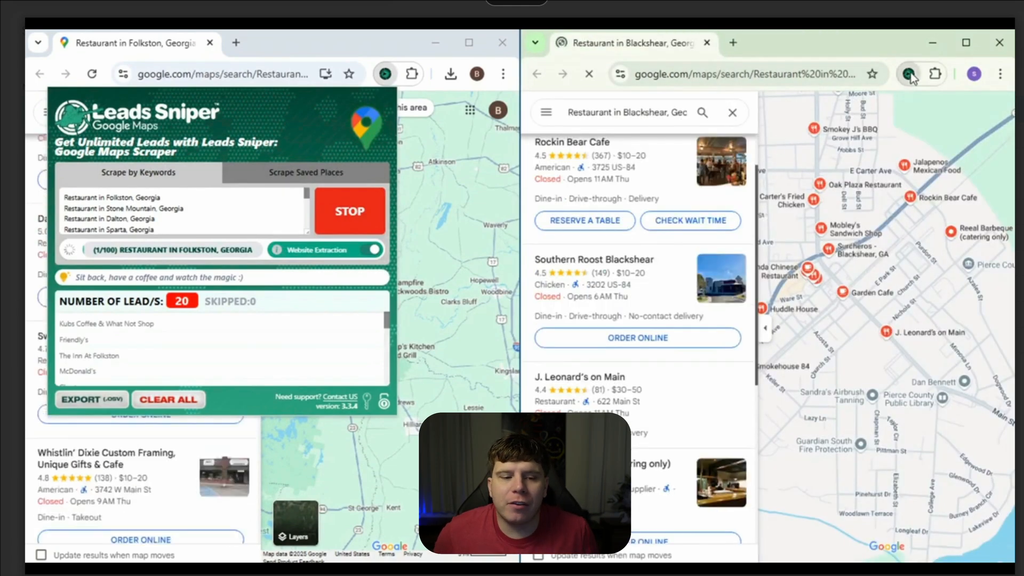
left_click(908, 73)
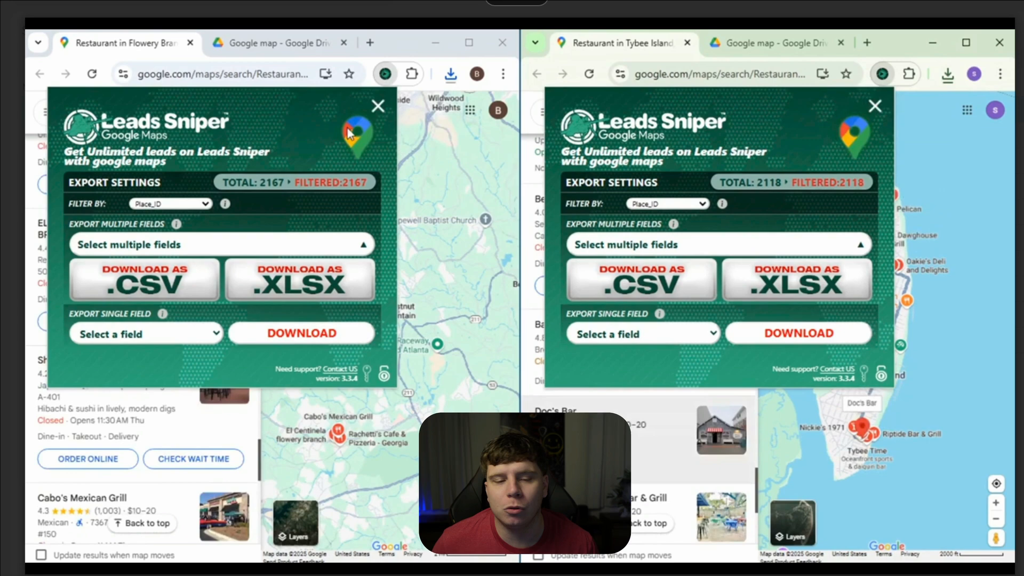
Move the downloaded Blackshear leads XLSX into the Drive Google map folder and open it
left_click(449, 74)
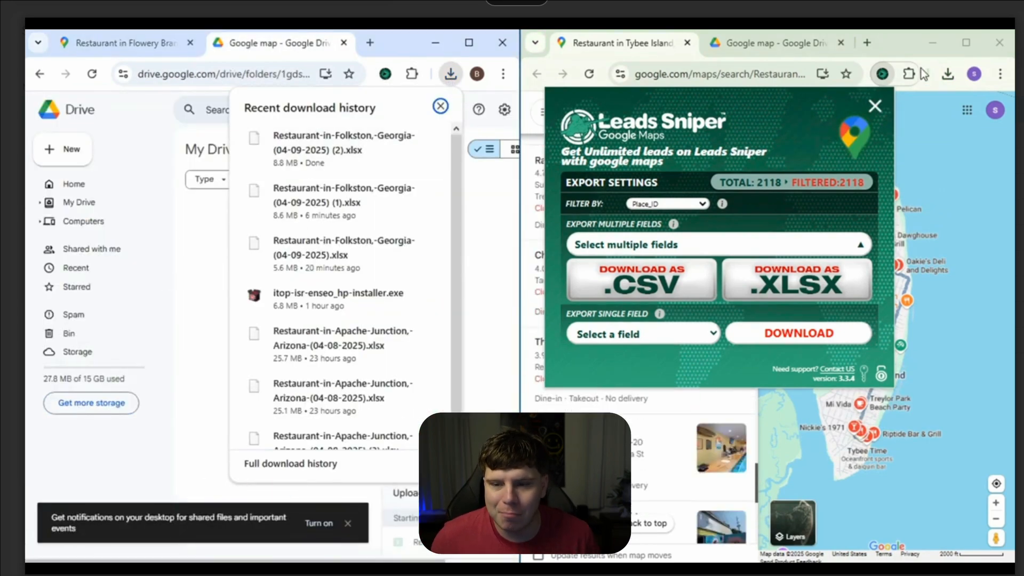
left_click(946, 74)
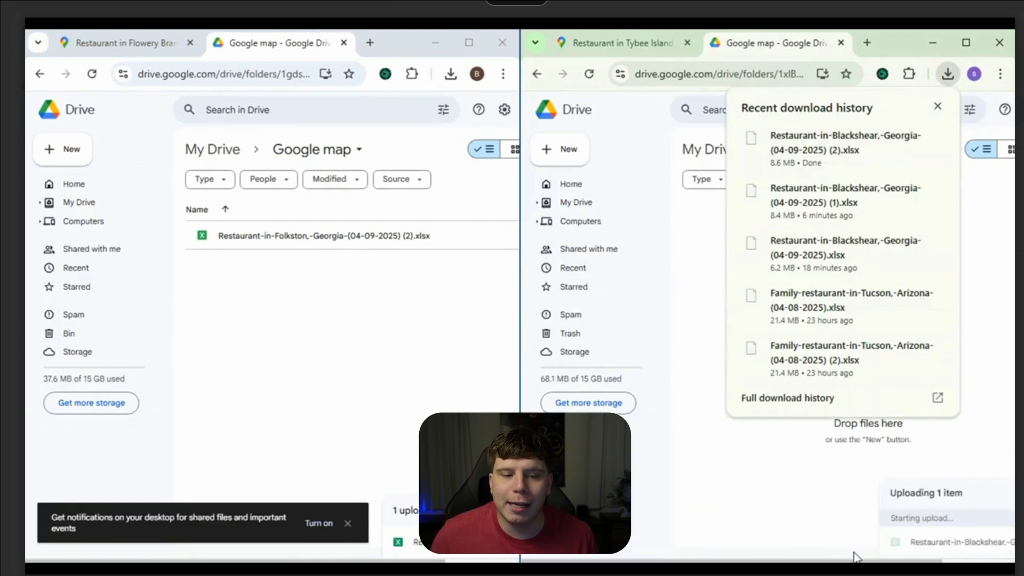
left_click(938, 105)
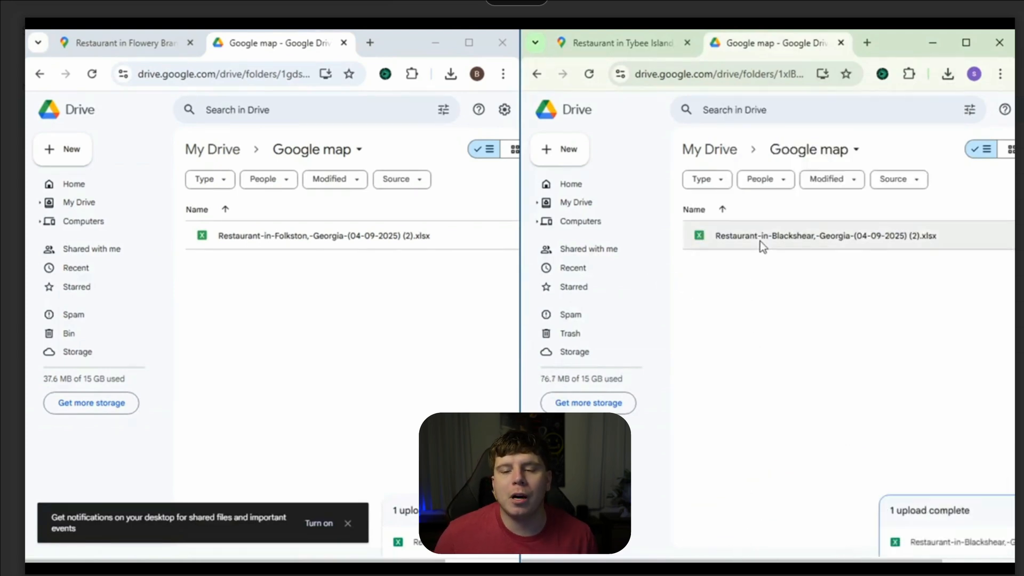
double_click(823, 234)
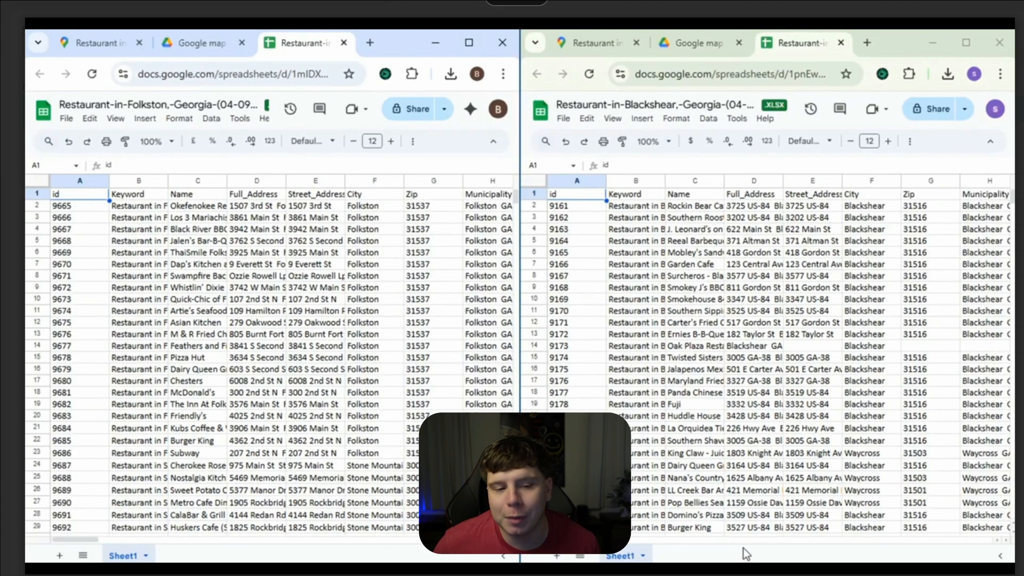
Review the Folkston sheet's Email_From_WEBSITE column, checking the email in row 24 and website in row 25
scroll("right", 3)
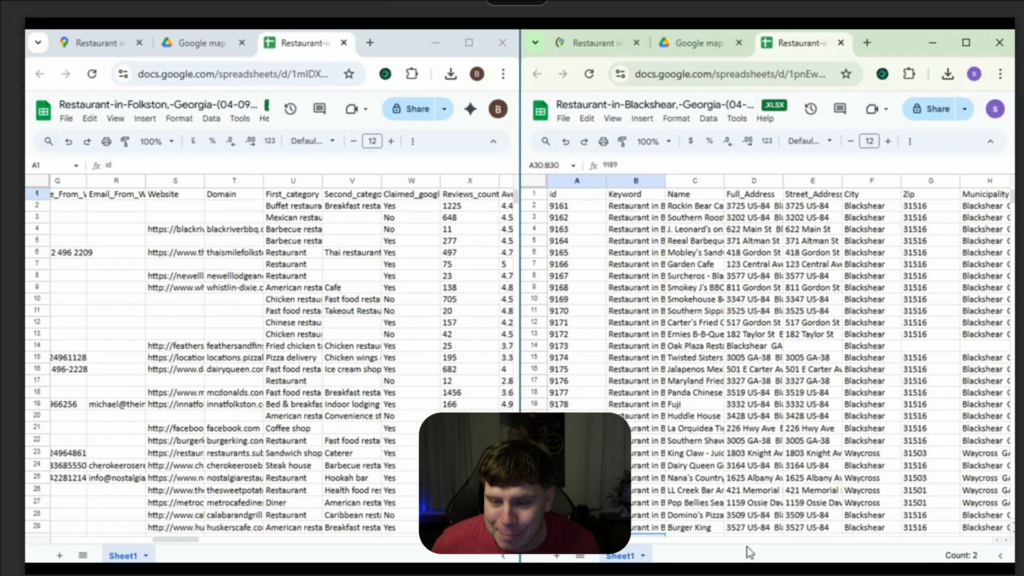
scroll("right", 3)
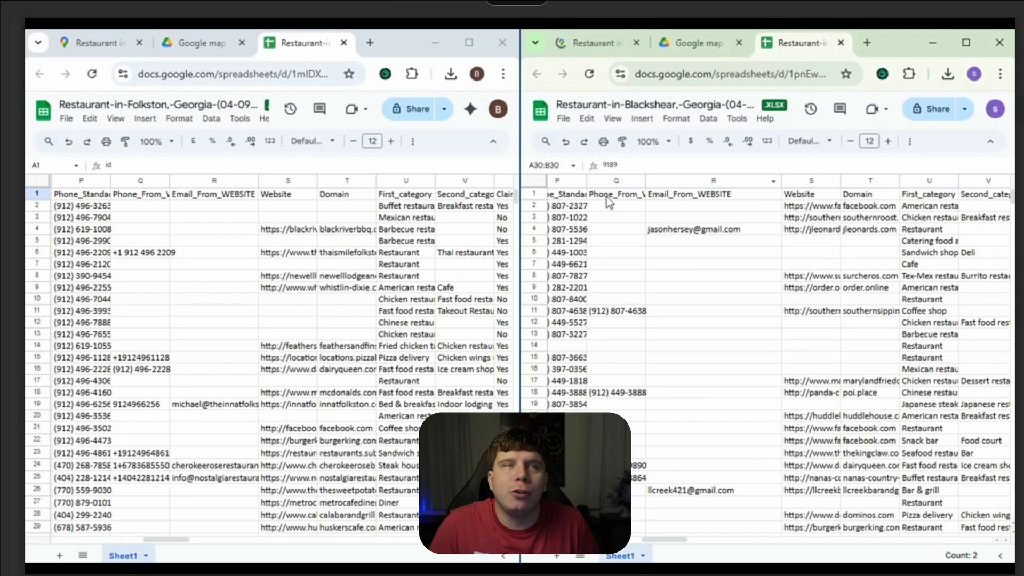
left_click(213, 182)
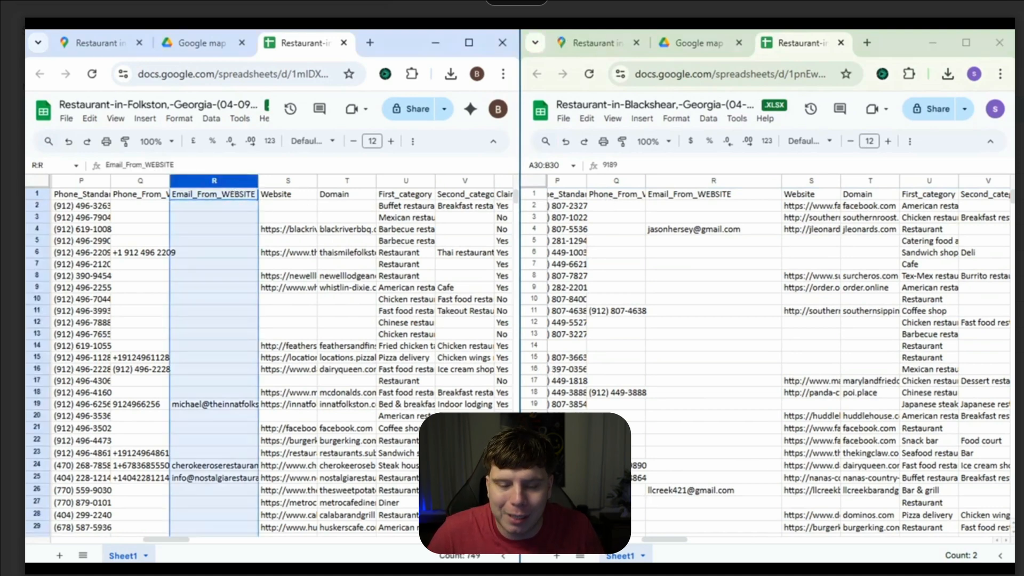
left_click(213, 465)
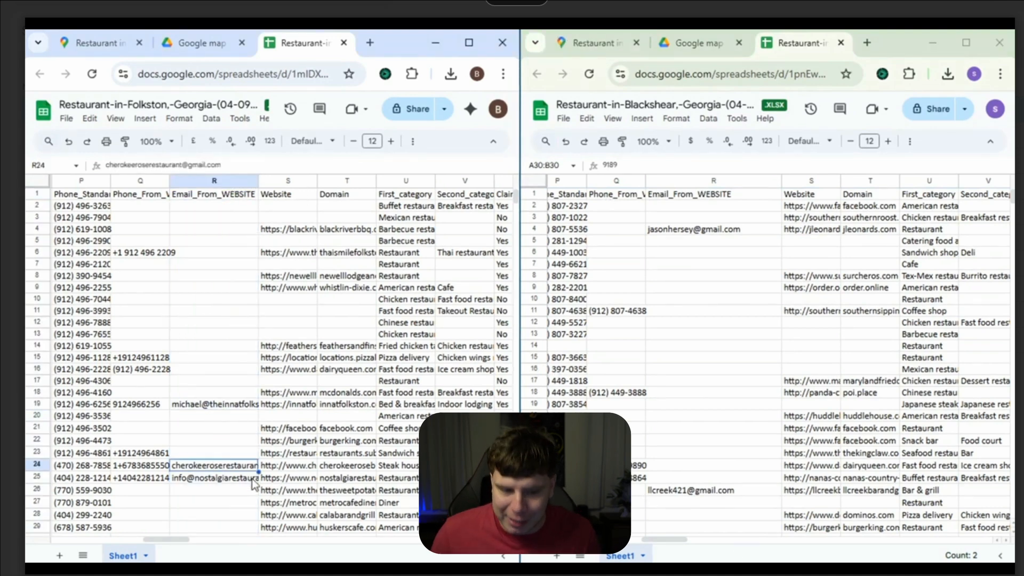
left_click(288, 477)
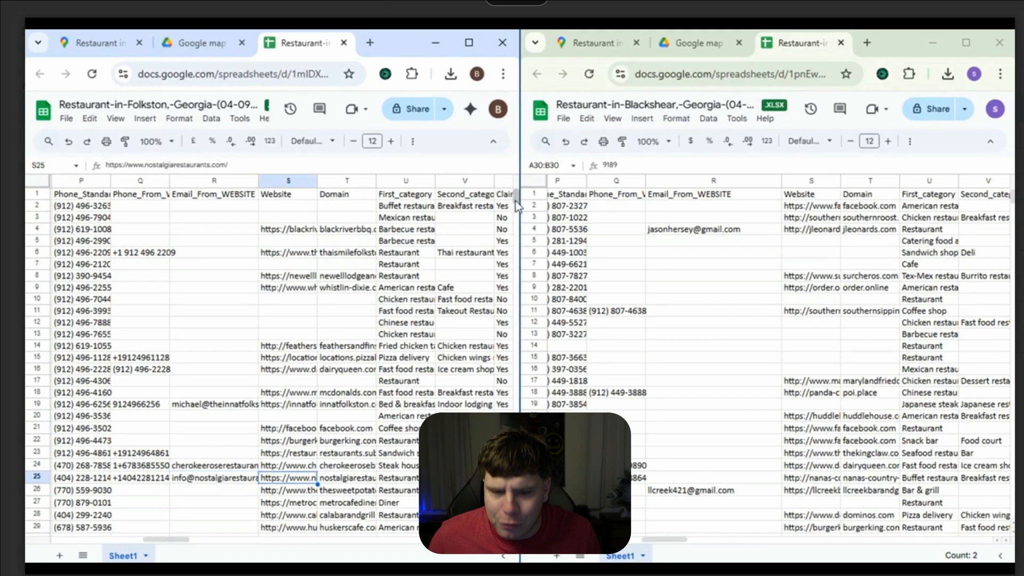
Review the Blackshear sheet's Email_From_WEBSITE column, checking the email found in row 81
left_click(713, 181)
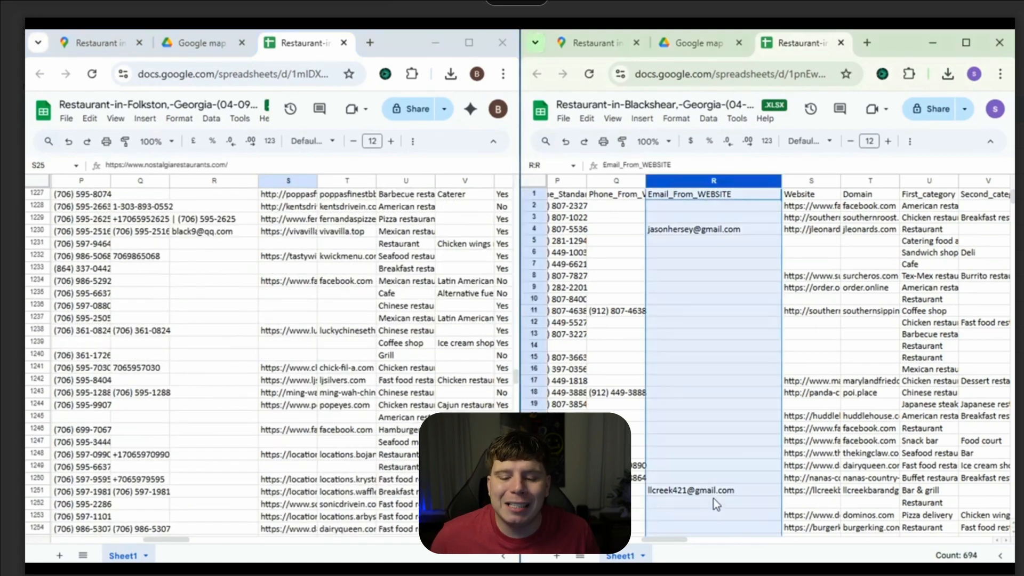
scroll("down", 3)
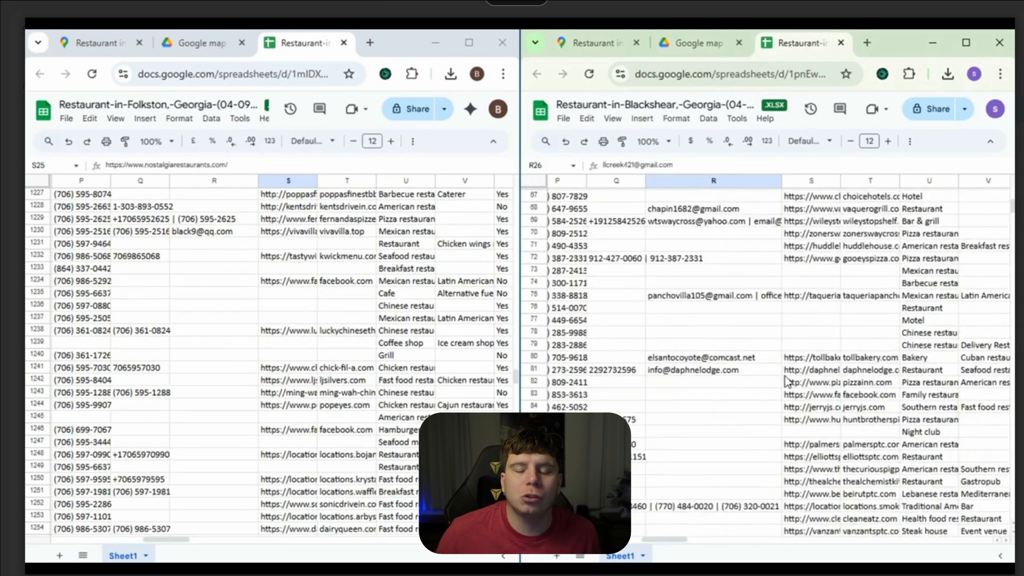
left_click(713, 370)
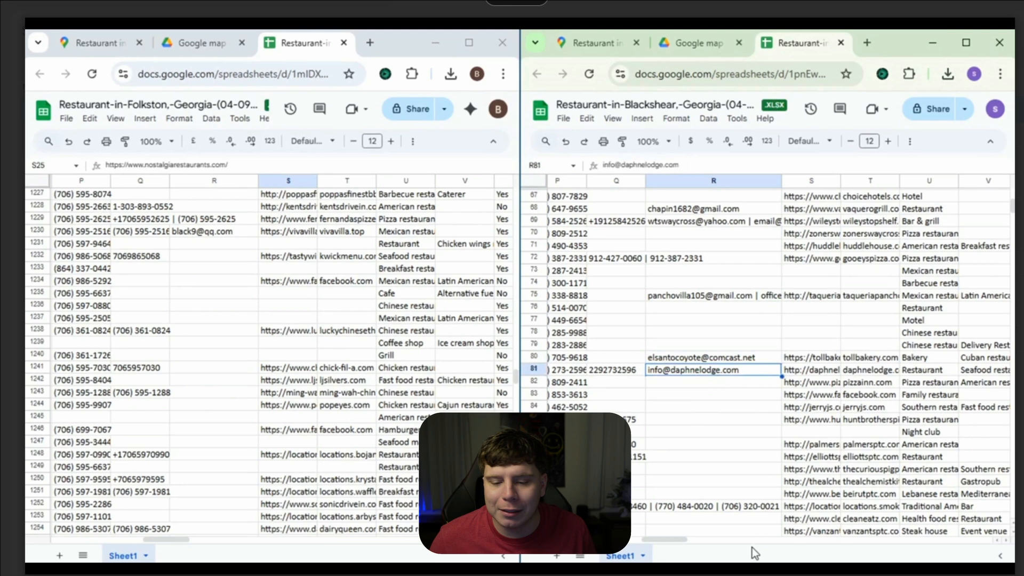